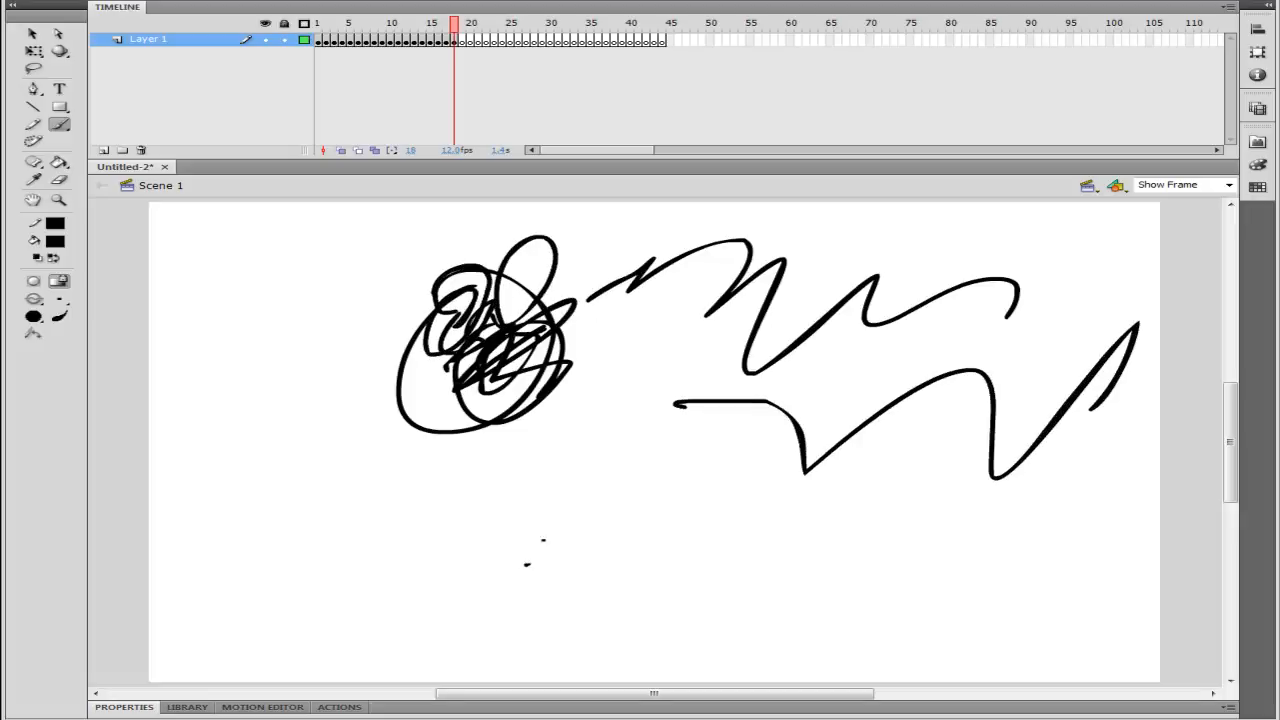
Step: Add scribbles to the old doodle, then reveal the pictionary word to draw
left_click_drag(500, 460, 620, 560)
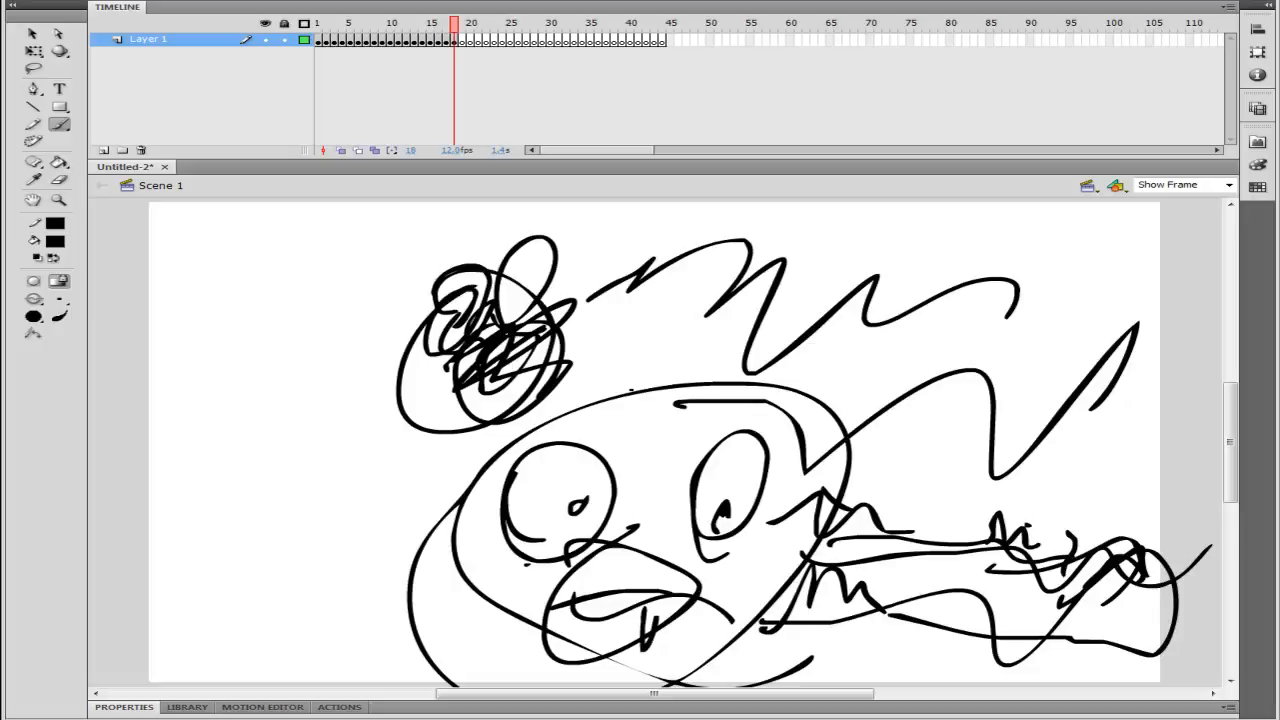
left_click_drag(620, 380, 695, 370)
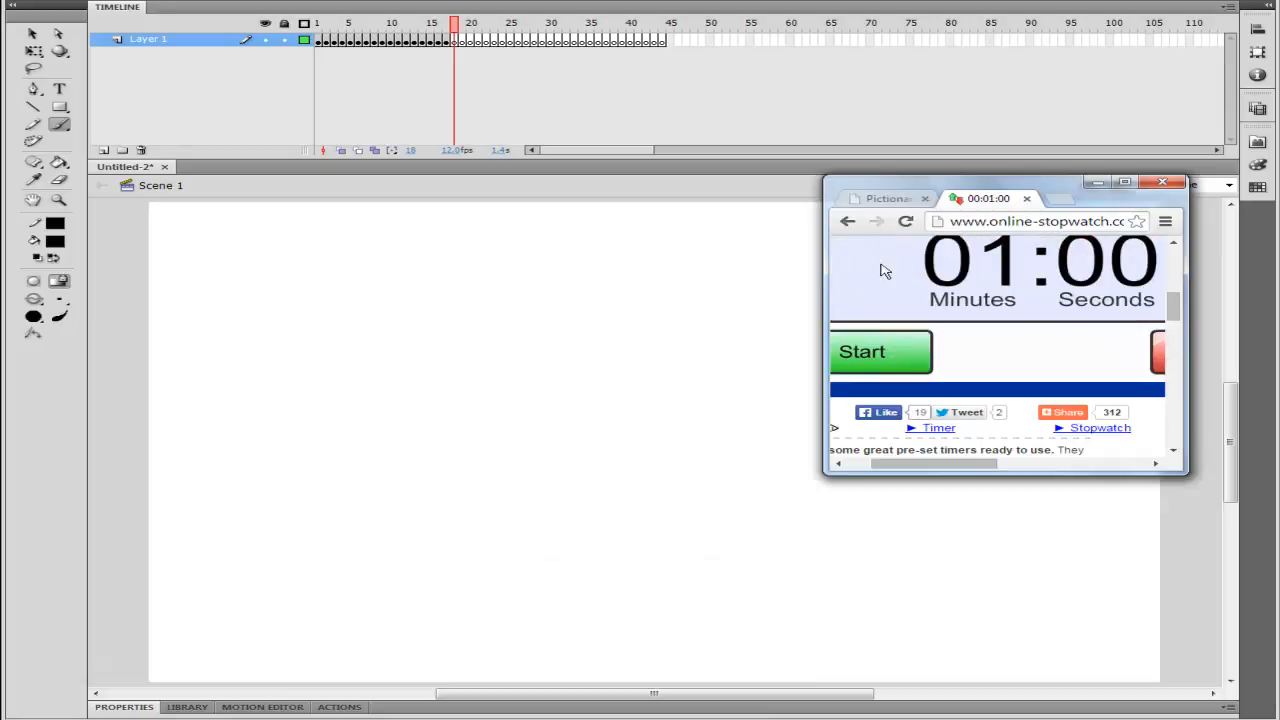
left_click(885, 198)
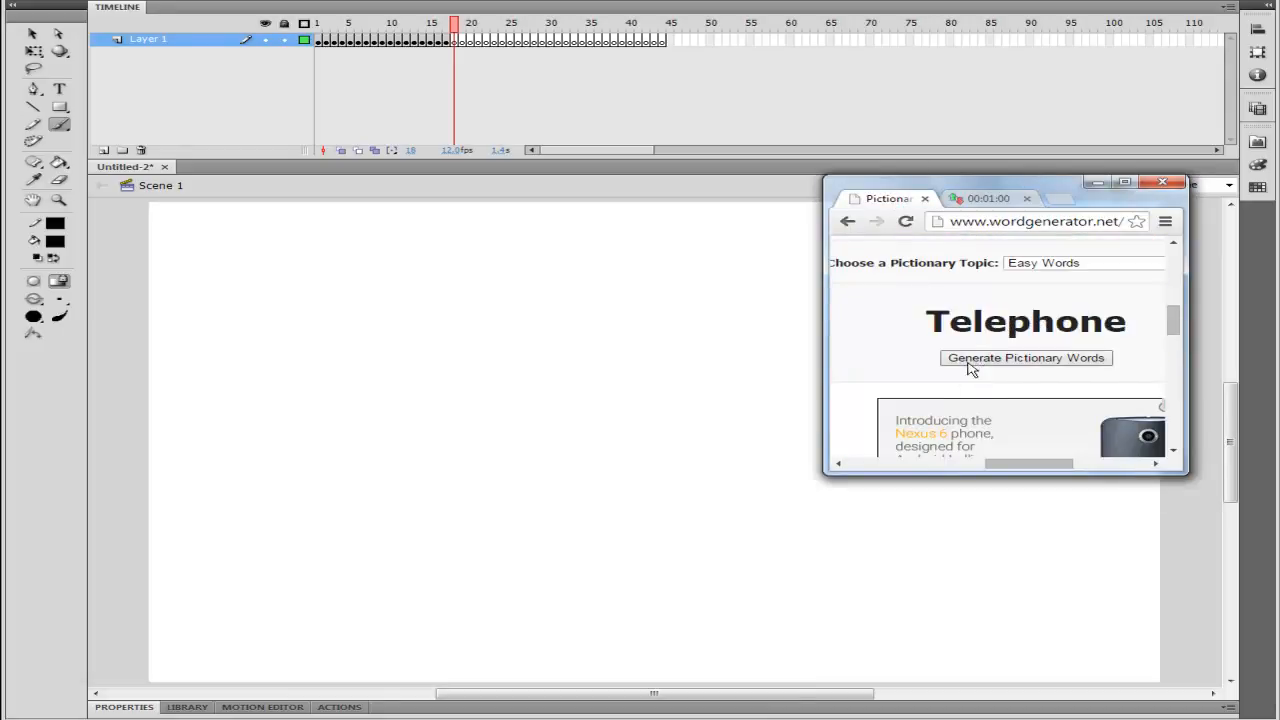
left_click(985, 198)
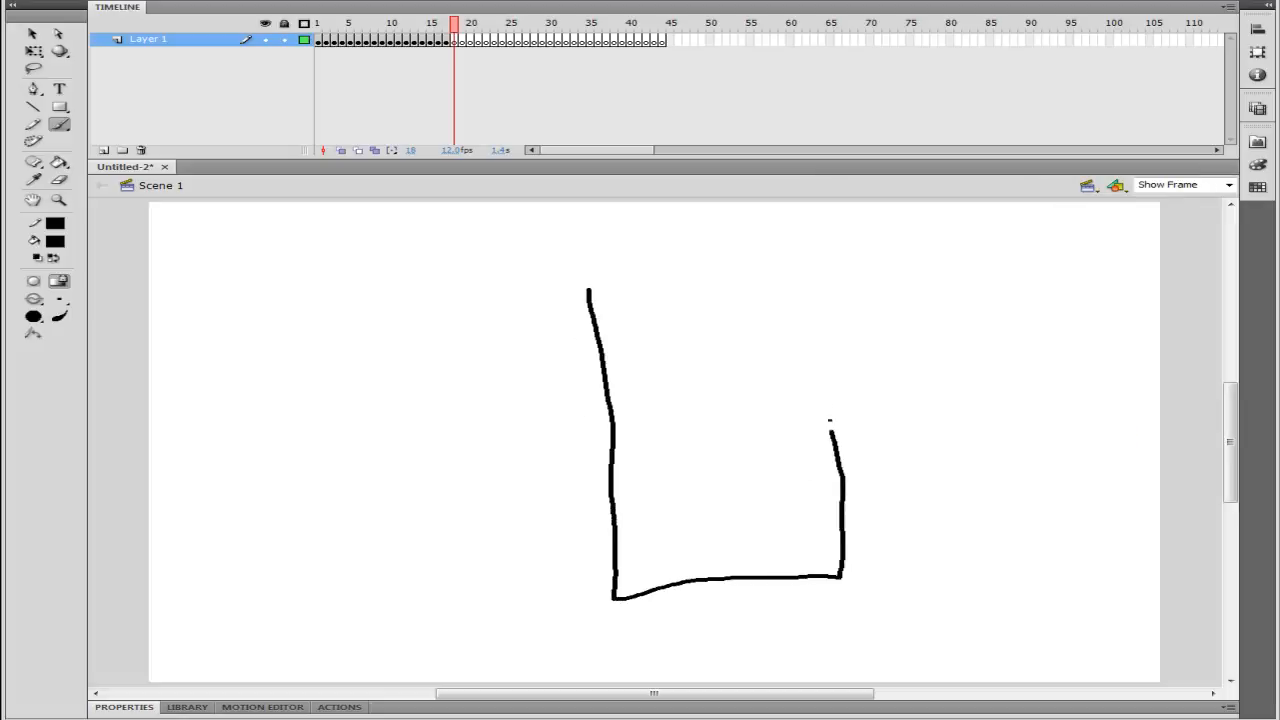
Step: Close the phone top, draw its screen and keypad grid, and add a C-shaped handset
left_click_drag(590, 295, 825, 265)
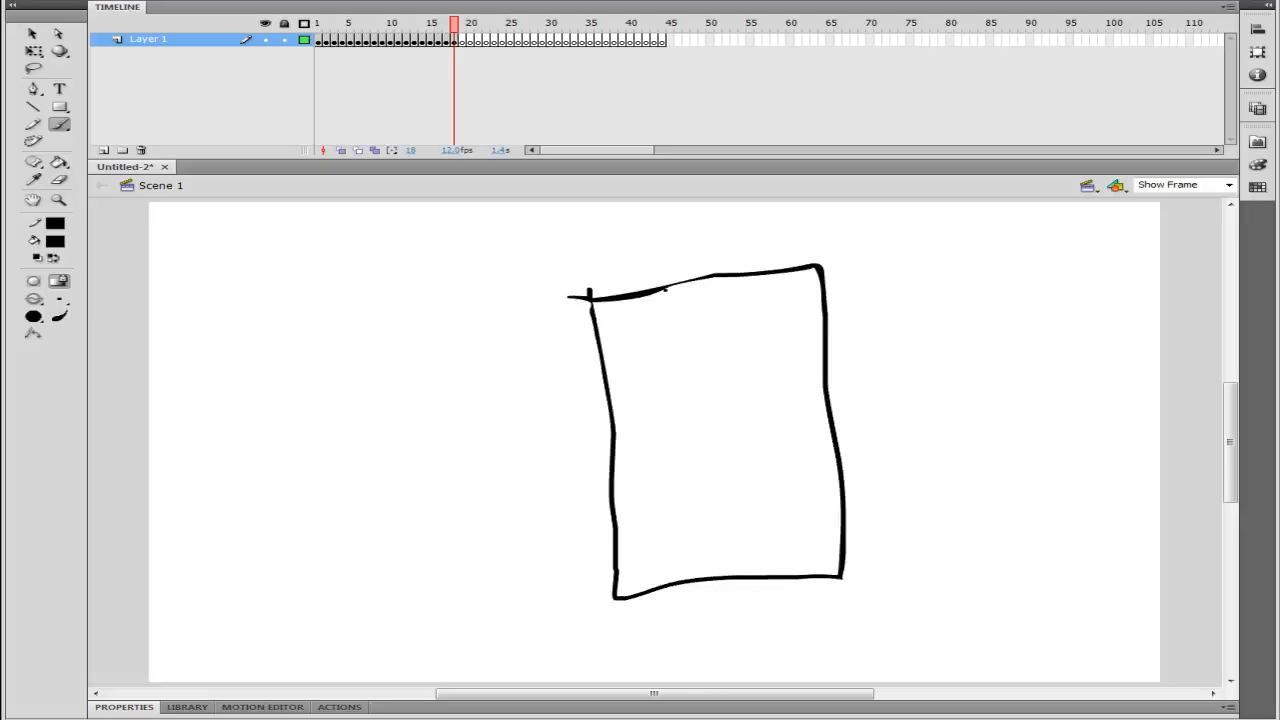
left_click_drag(650, 300, 805, 365)
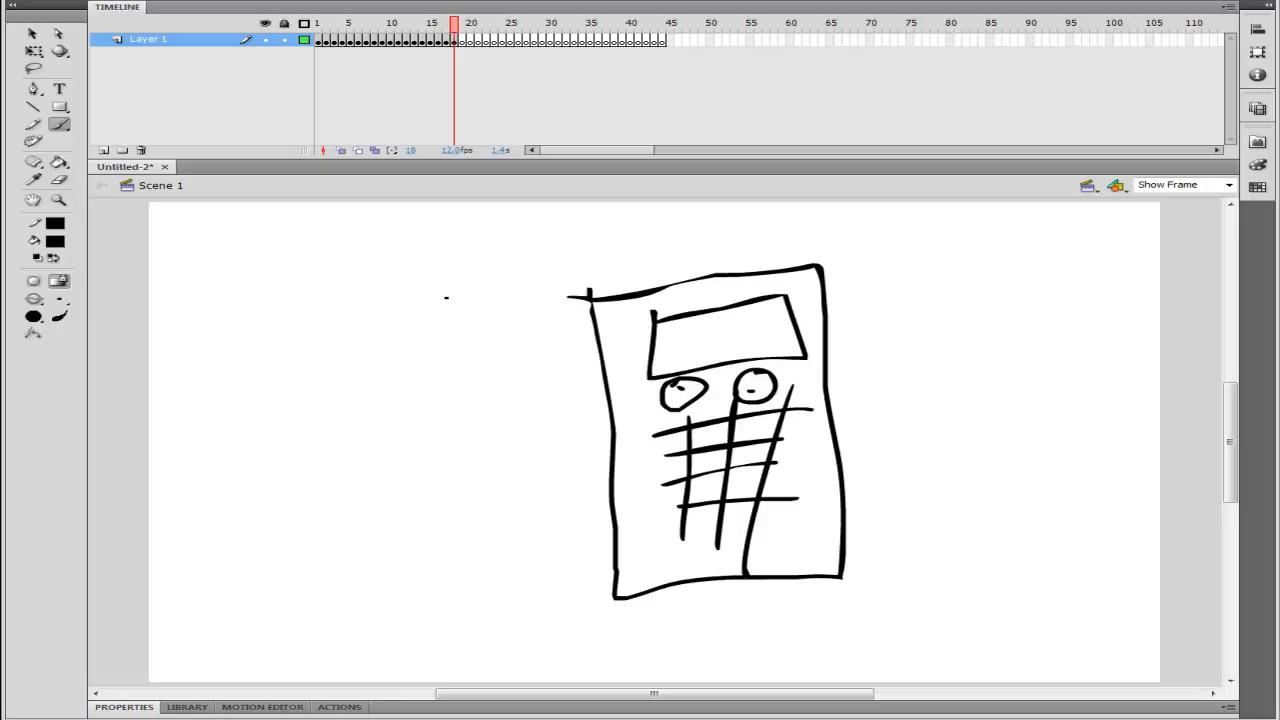
left_click_drag(428, 255, 445, 580)
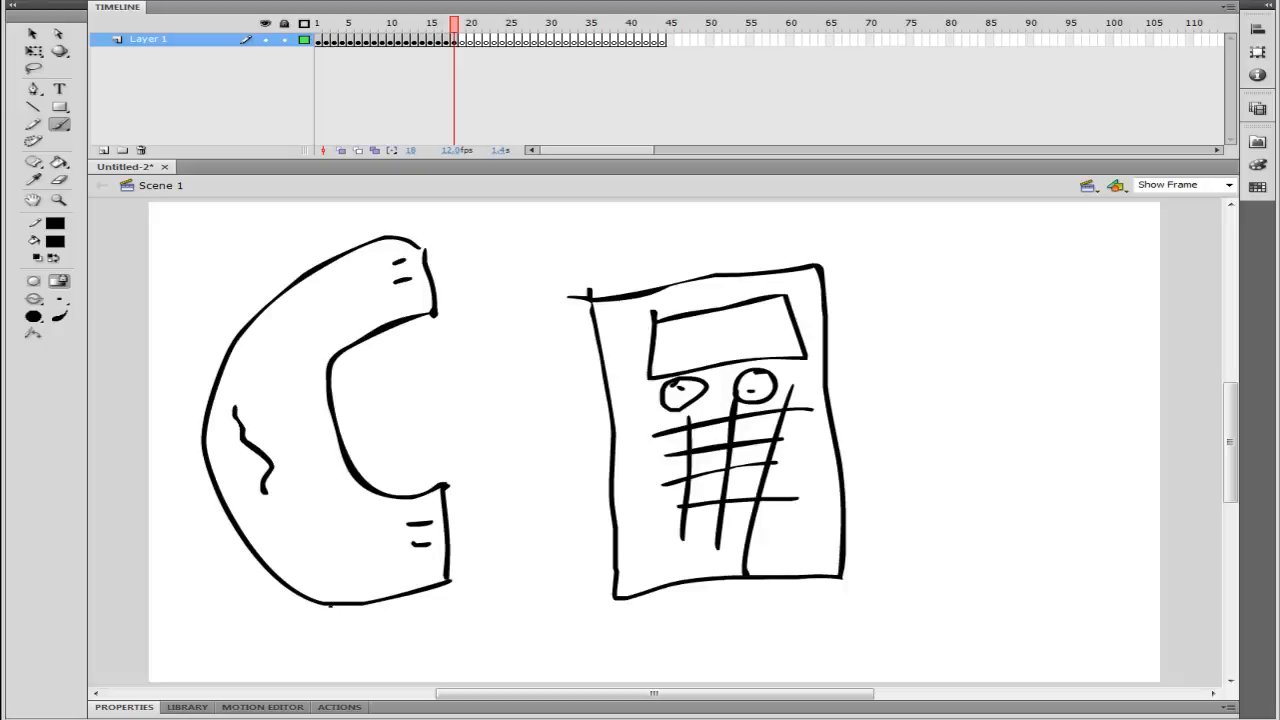
Step: Brush a cord dangling beneath the telephone handset
left_click_drag(305, 600, 290, 680)
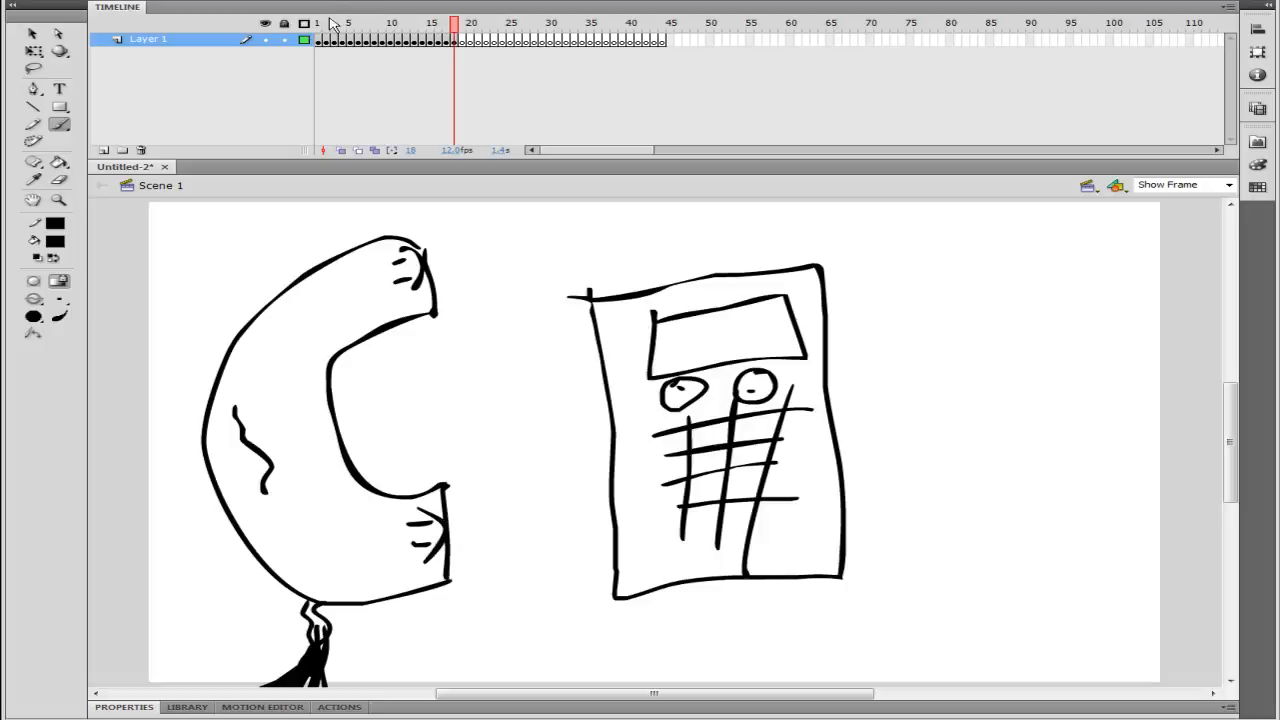
Step: On the frame 1 scoreboard, brush one more tally mark under the left player
left_click(318, 22)
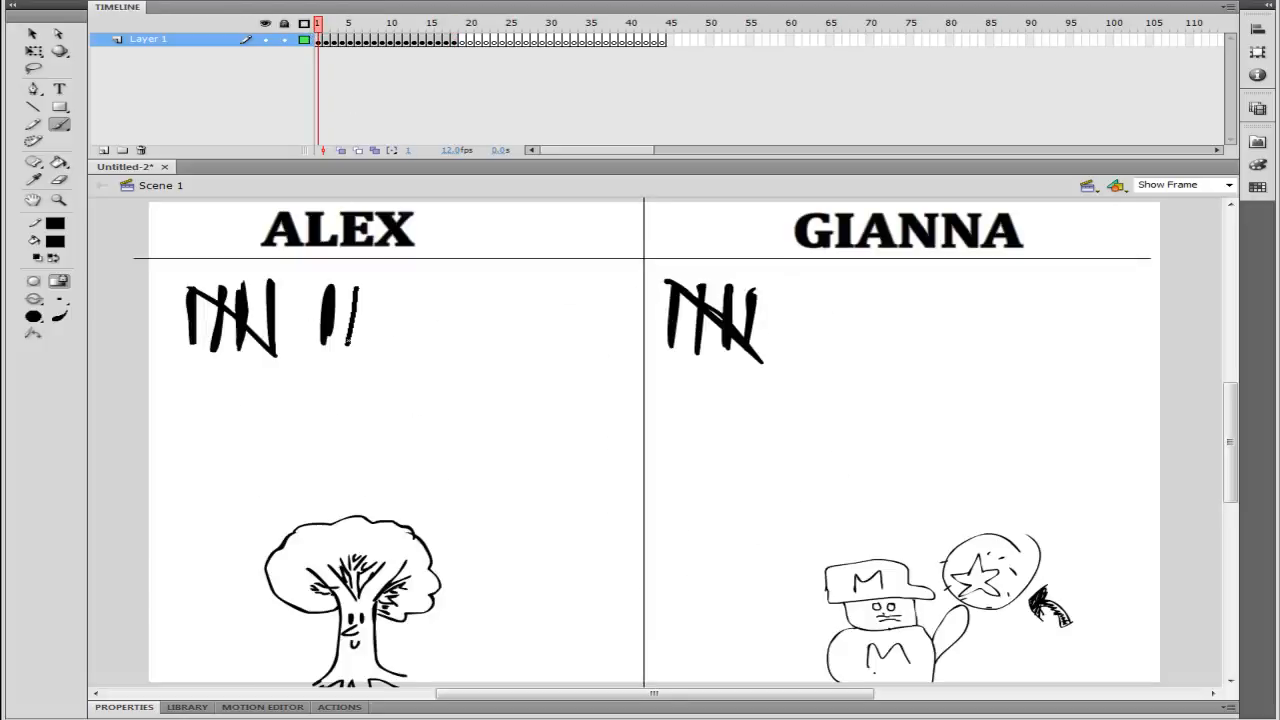
left_click_drag(345, 295, 350, 350)
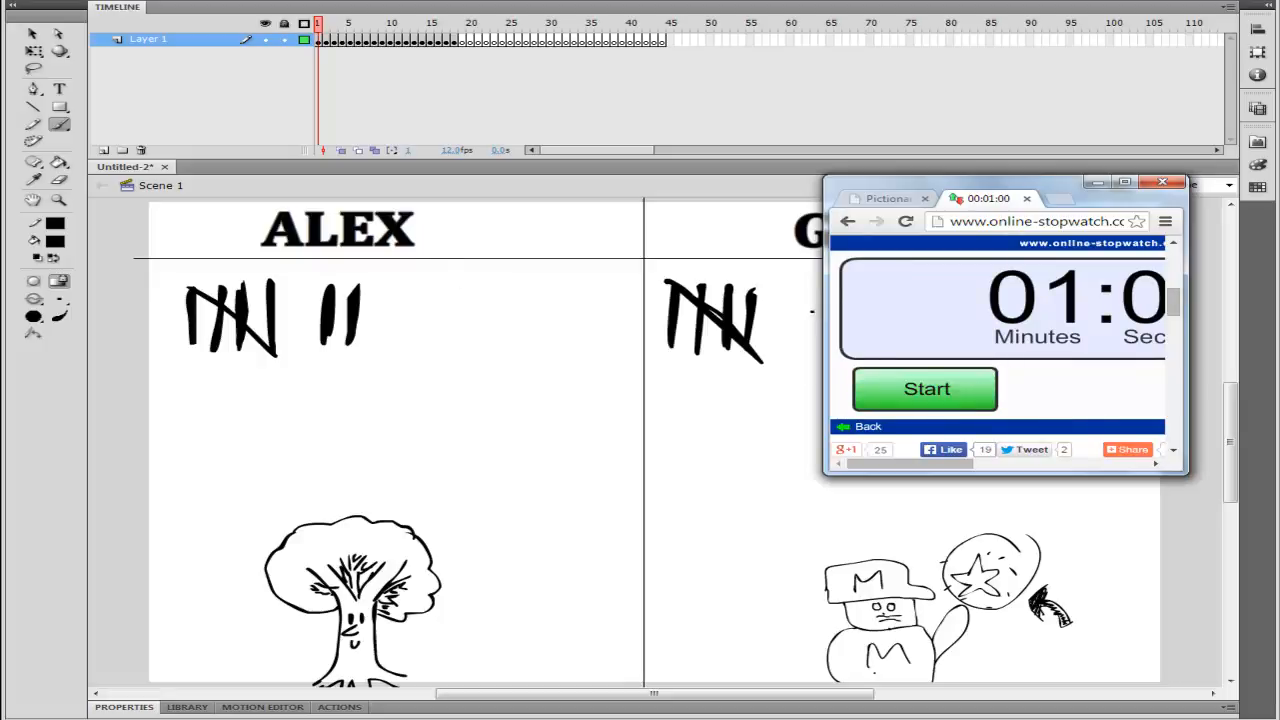
Step: Open the word generator page and generate the next pictionary word
left_click(883, 198)
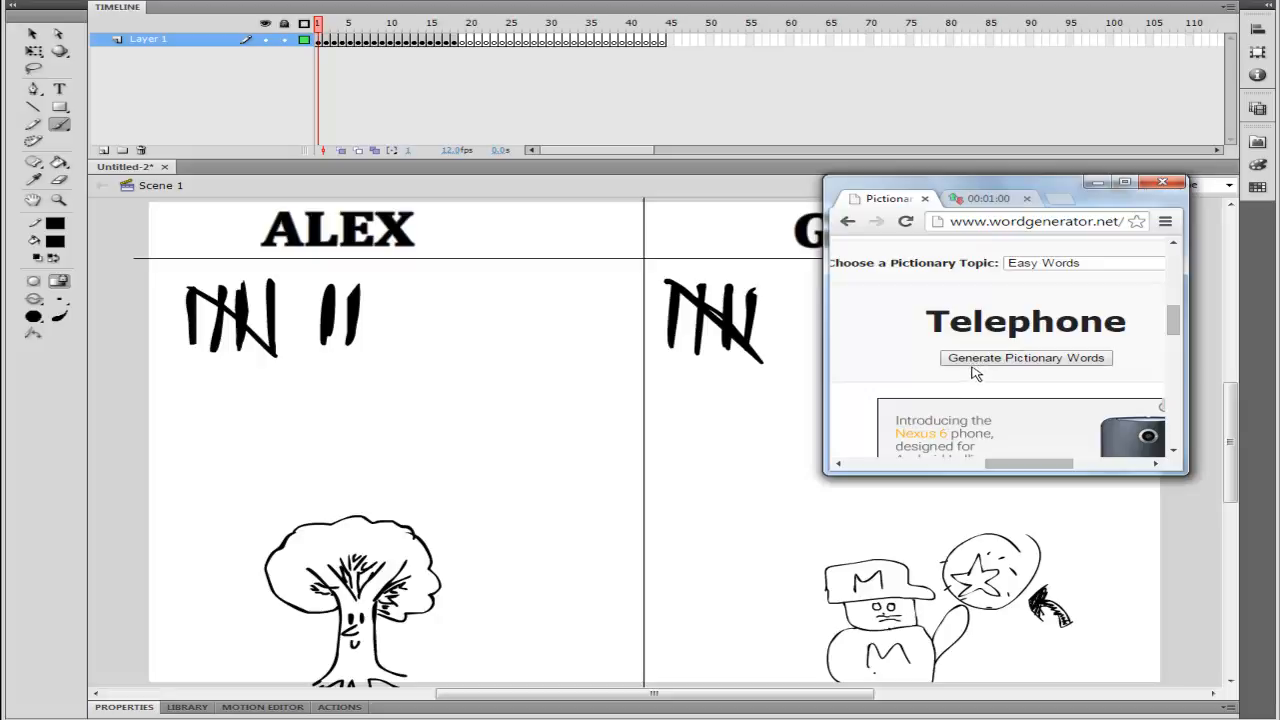
left_click(1025, 357)
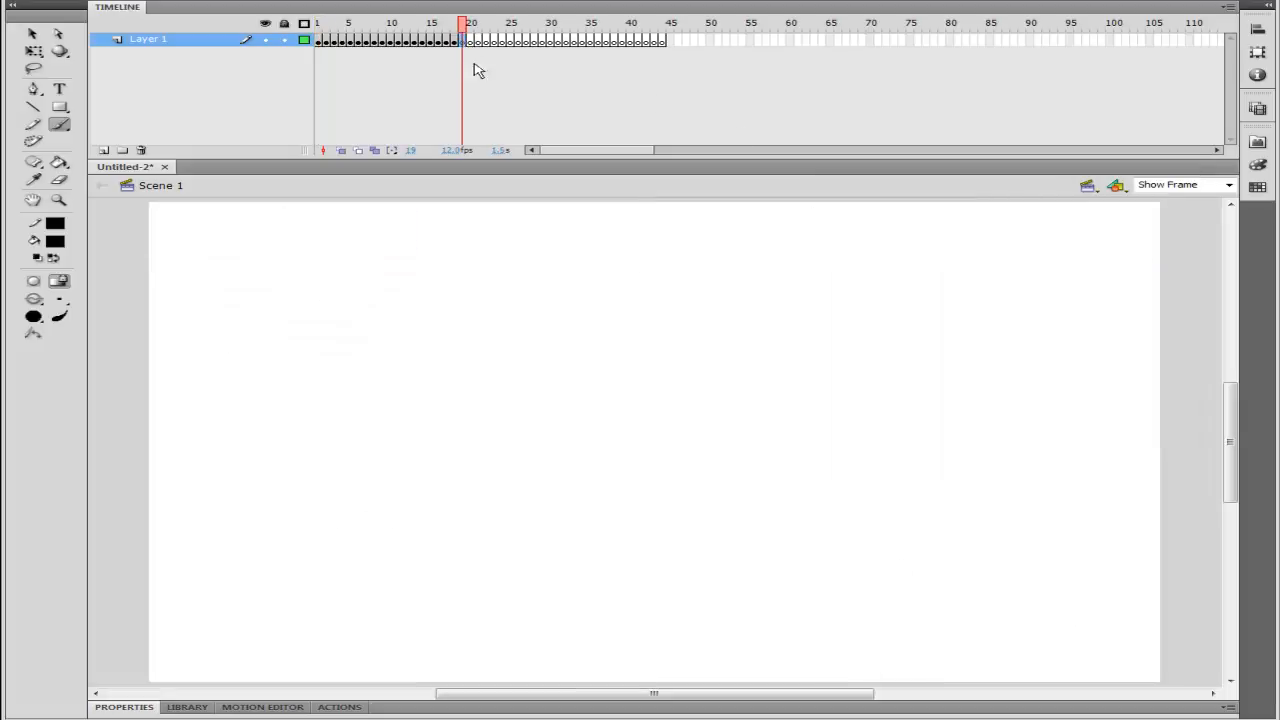
Step: On blank frame 19, draw the jaw, nose, sunglasses, spiky hair, collar and shoulder
left_click_drag(460, 250, 470, 380)
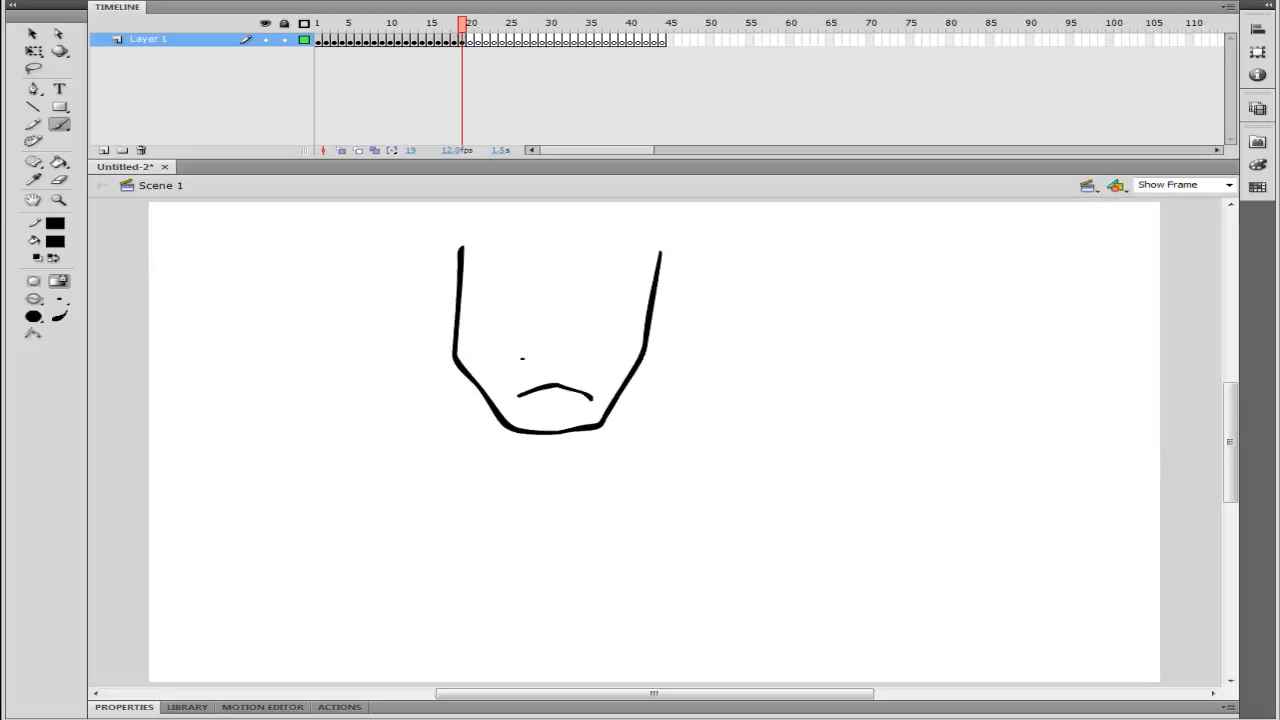
left_click_drag(505, 357, 595, 360)
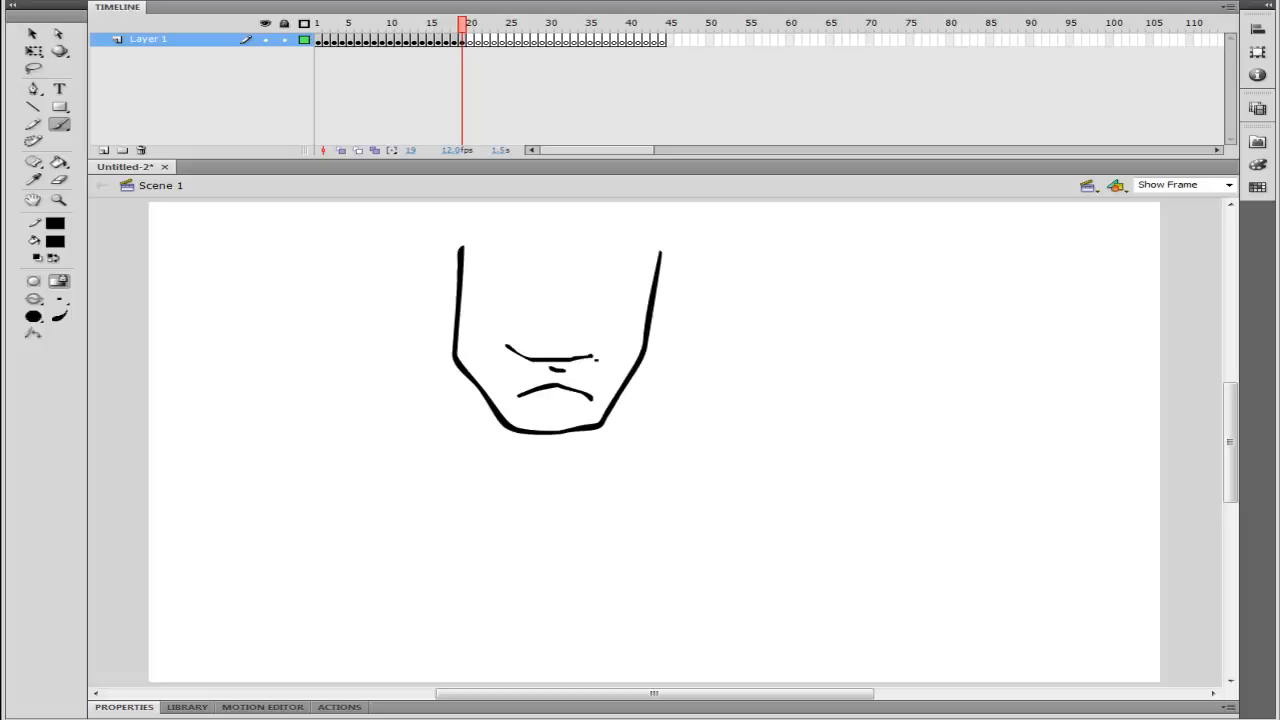
left_click_drag(432, 278, 618, 282)
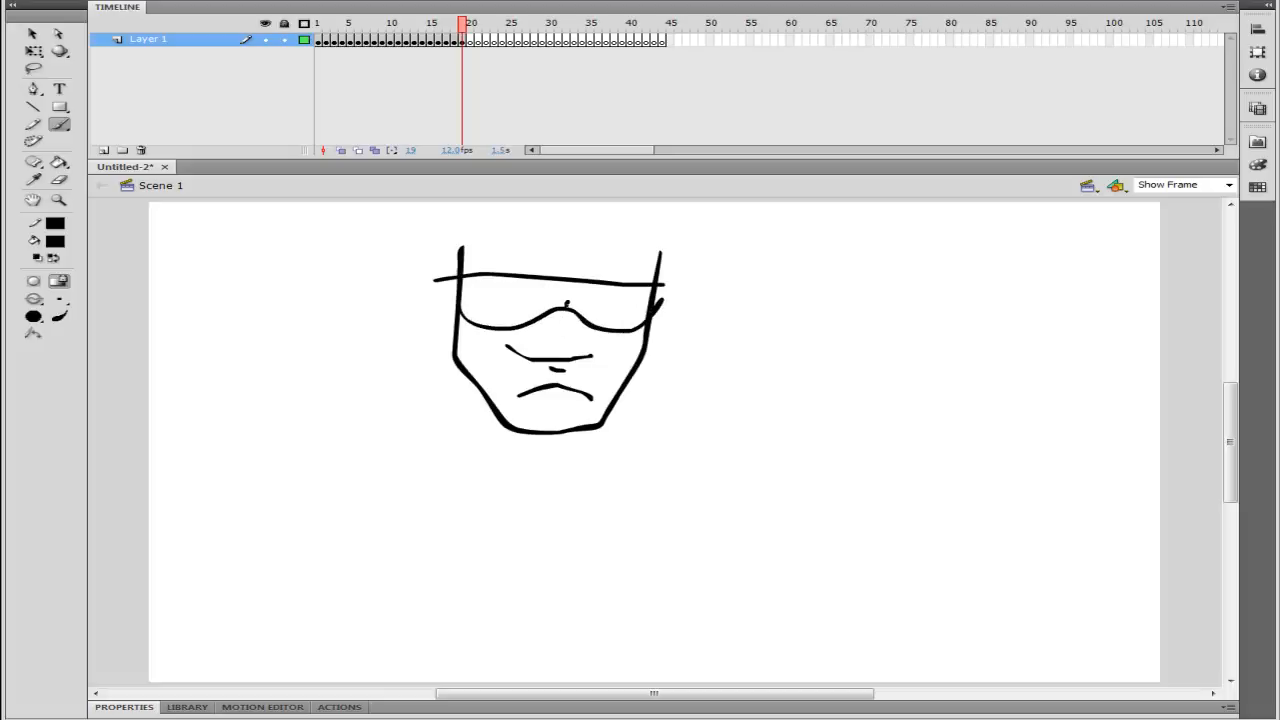
left_click_drag(570, 300, 545, 355)
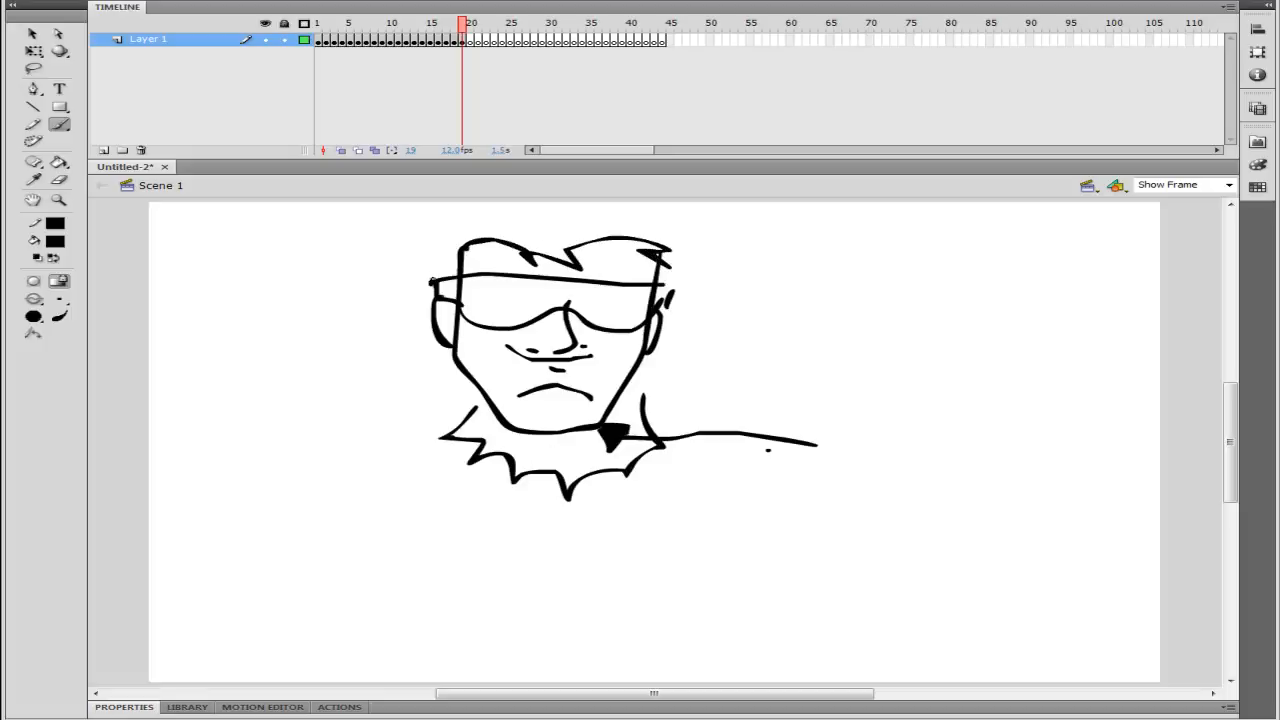
Step: Brush the top of the man's head and a long sweeping left shoulder line
left_click_drag(435, 280, 550, 205)
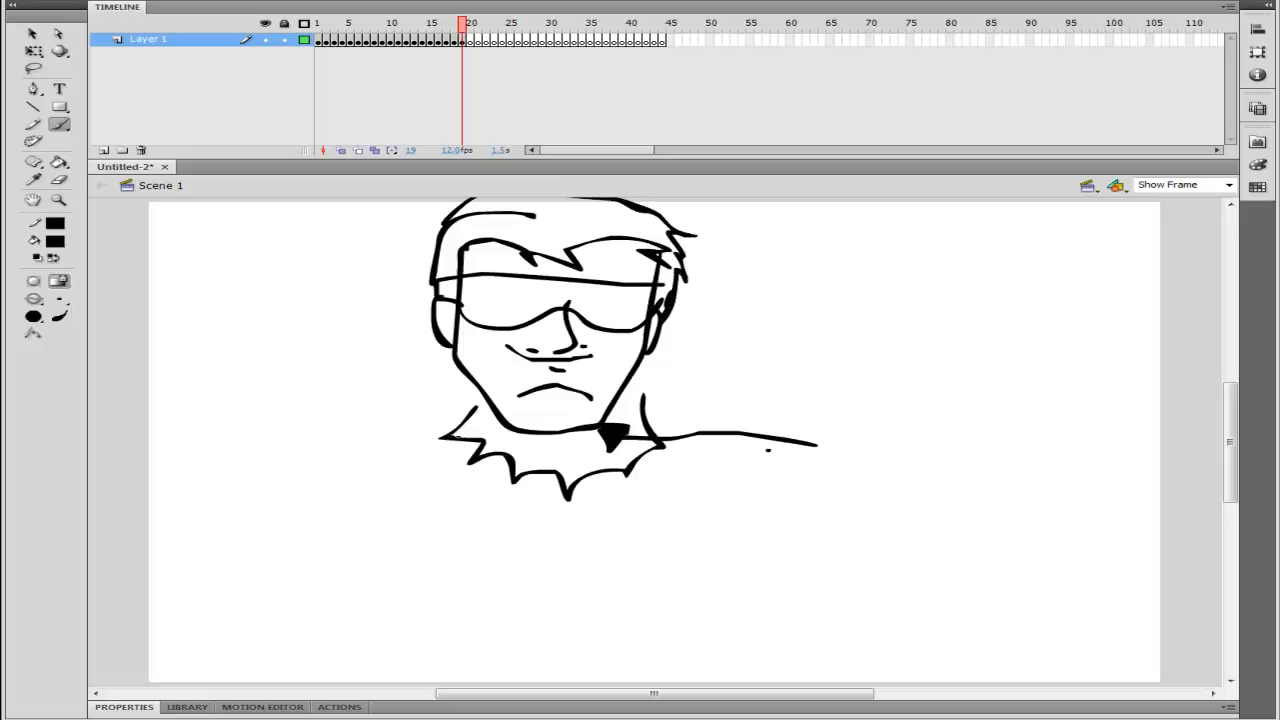
left_click_drag(490, 440, 325, 545)
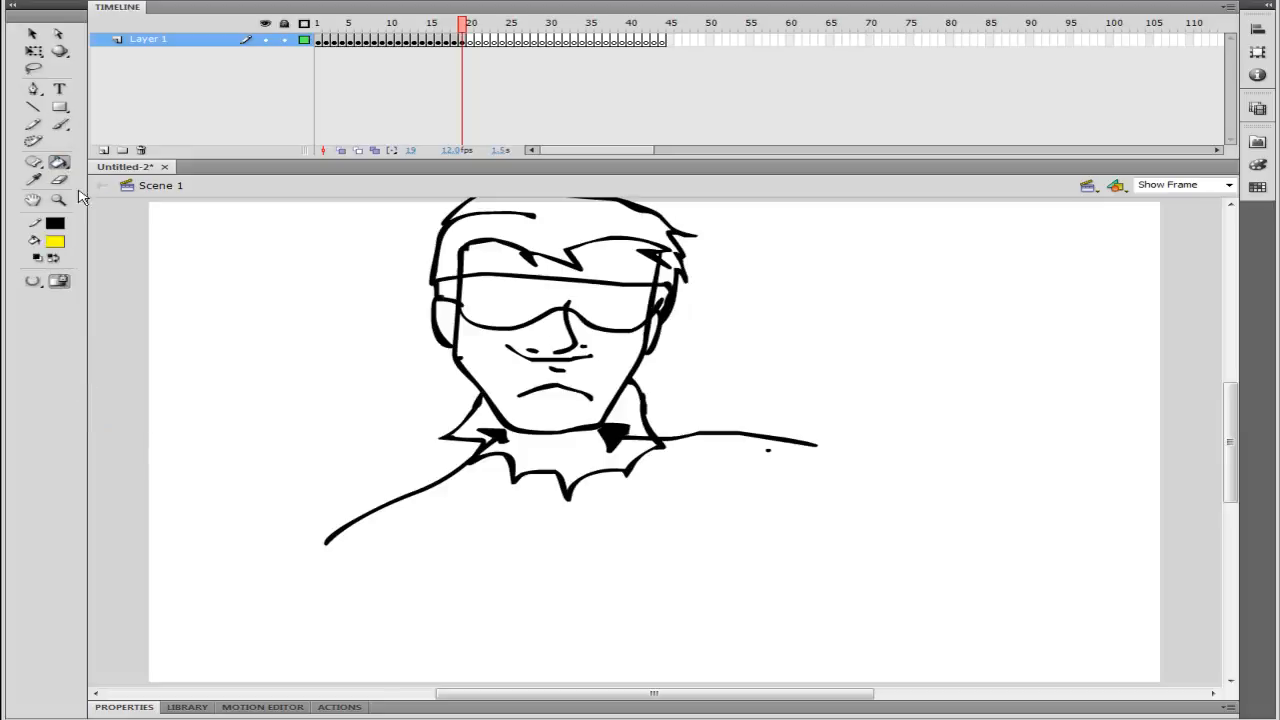
Step: Paint-bucket fill the man's jagged collar with yellow
left_click(610, 415)
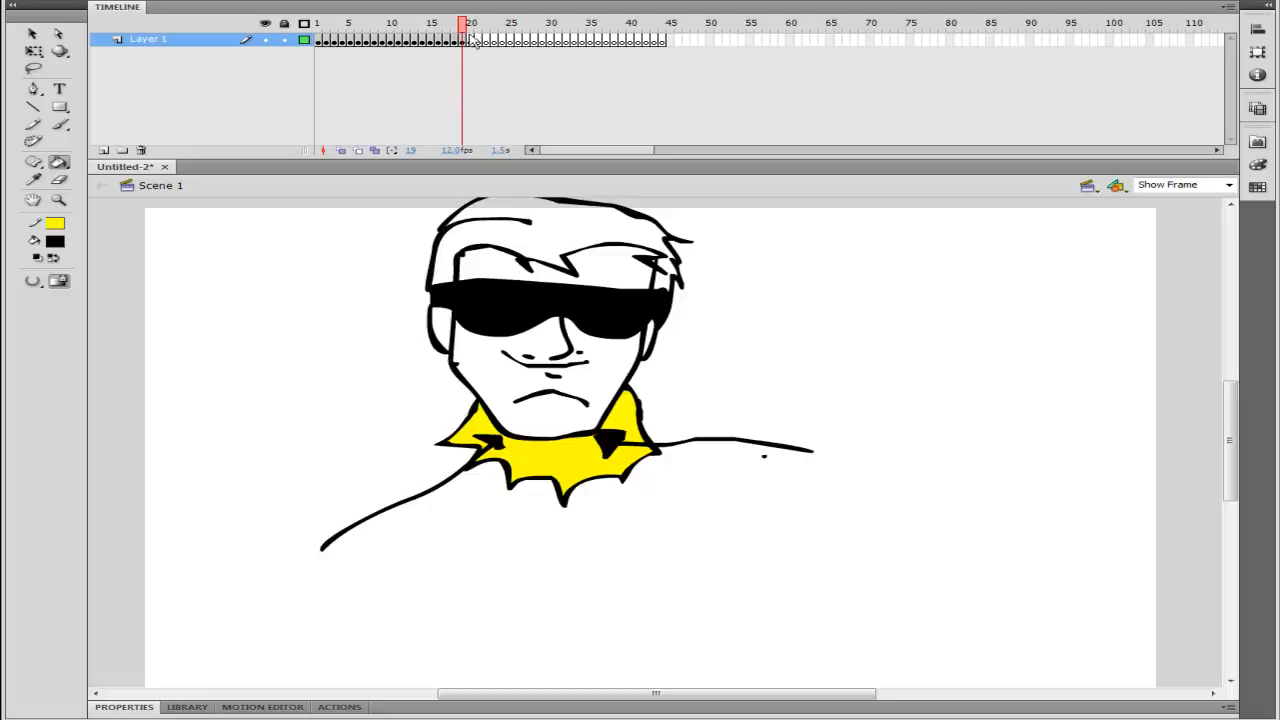
mouse_move(952, 575)
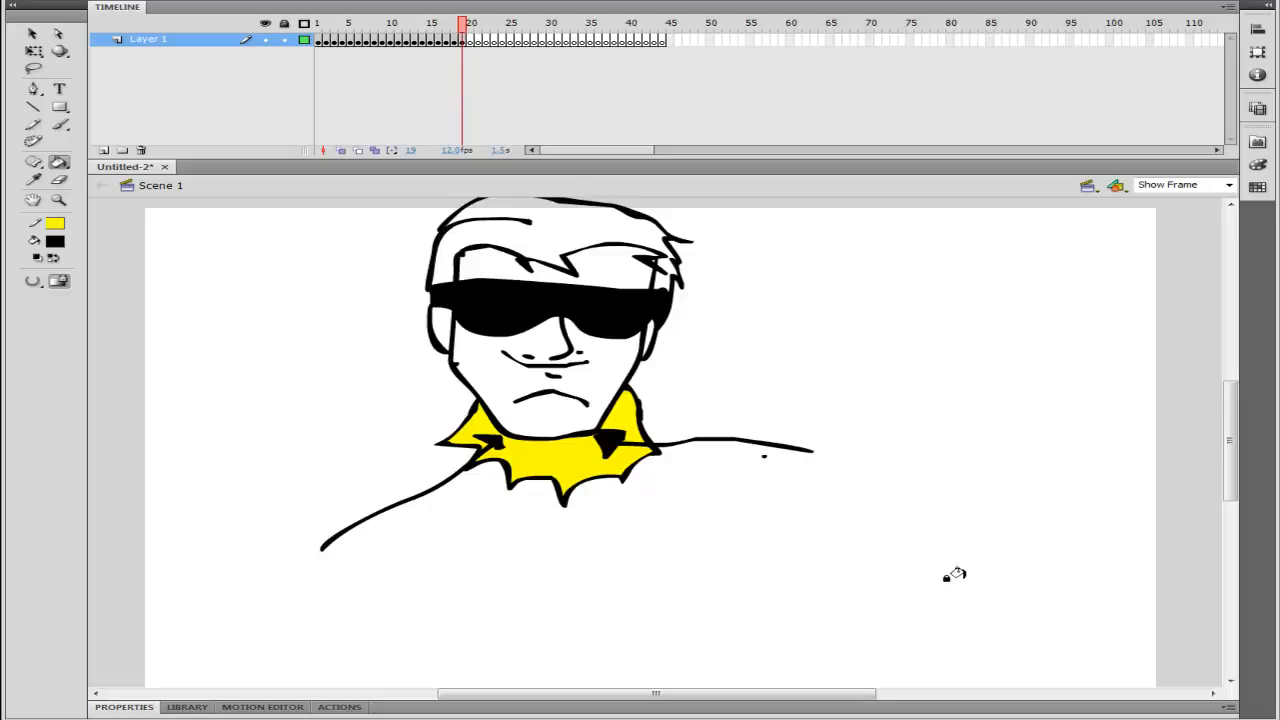